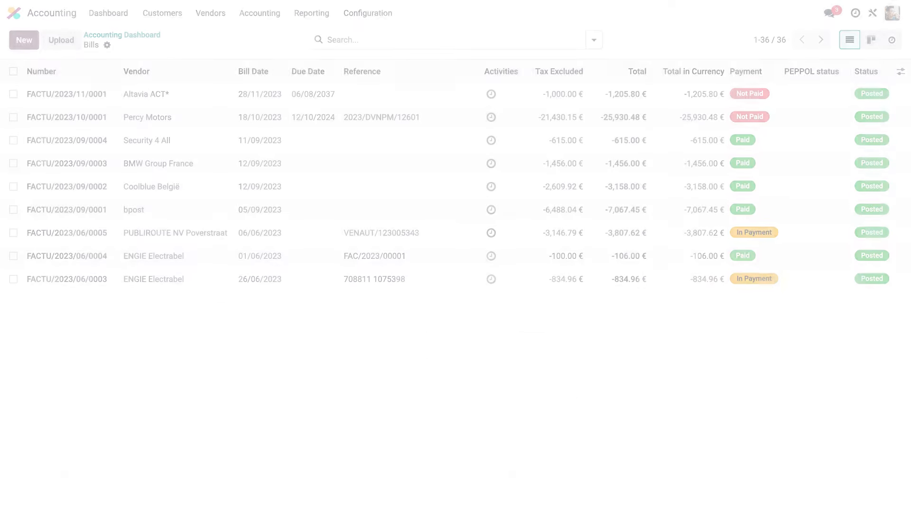
Step: Start an upload from the Bills list to choose skoda-bill.jpg and the three bill PDFs
left_click(61, 40)
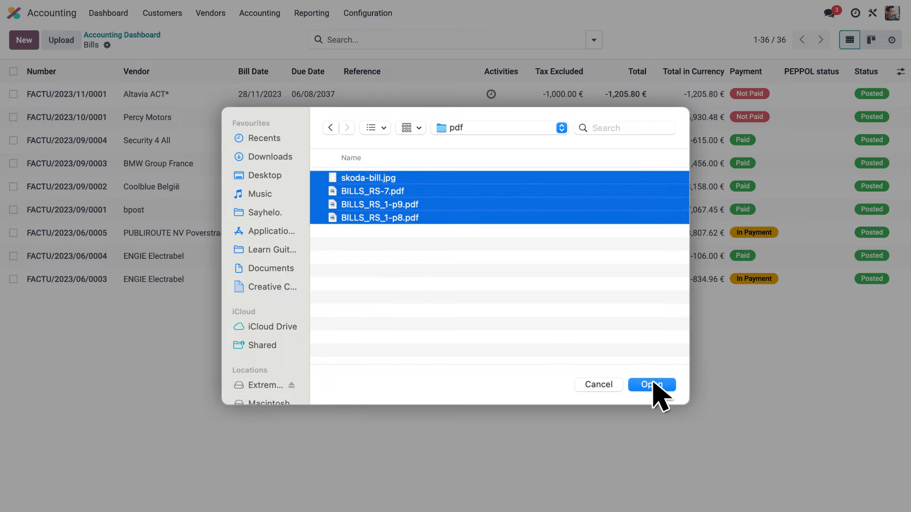
Step: Upload the files so the Percy Motors bill drafts with vendor, reference DLAC F94466 and vehicle line
left_click(651, 385)
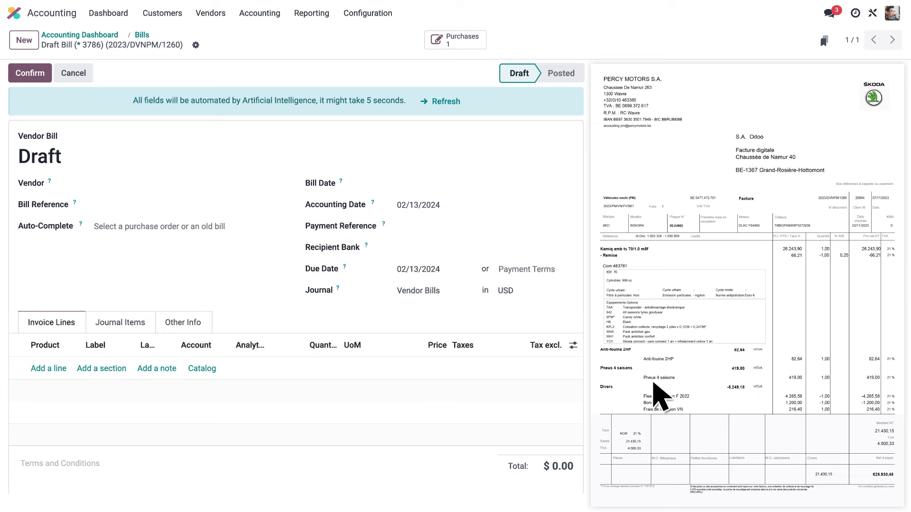
left_click(446, 101)
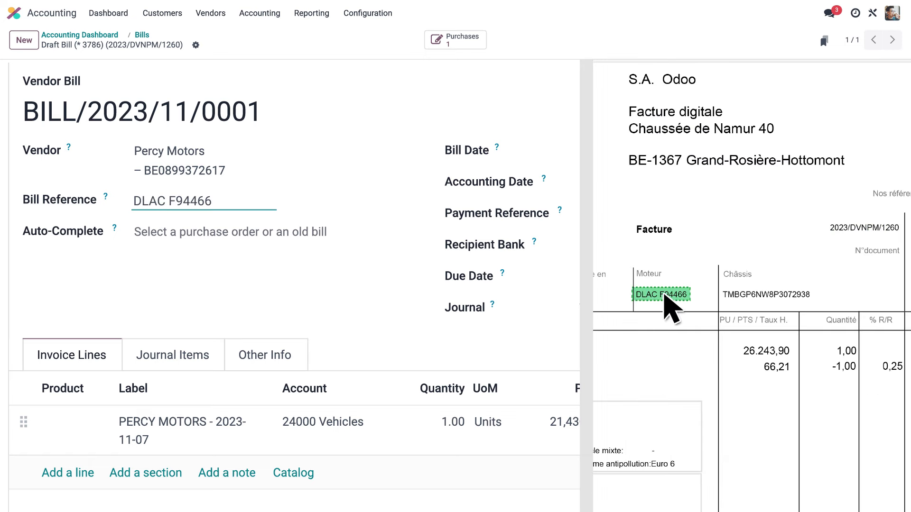
Step: Set reference 2023/DVNPM/1260 from the scan and review the vehicle and VAT journal items
left_click(865, 228)
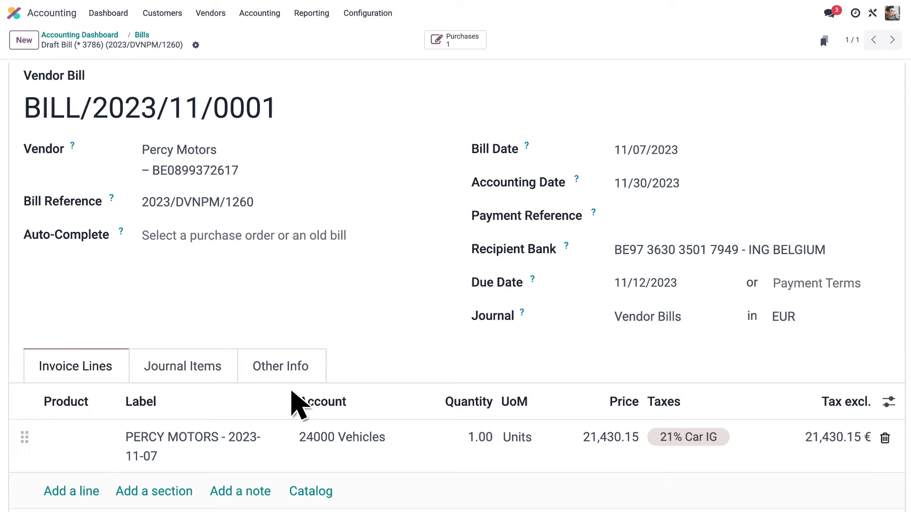
left_click(183, 366)
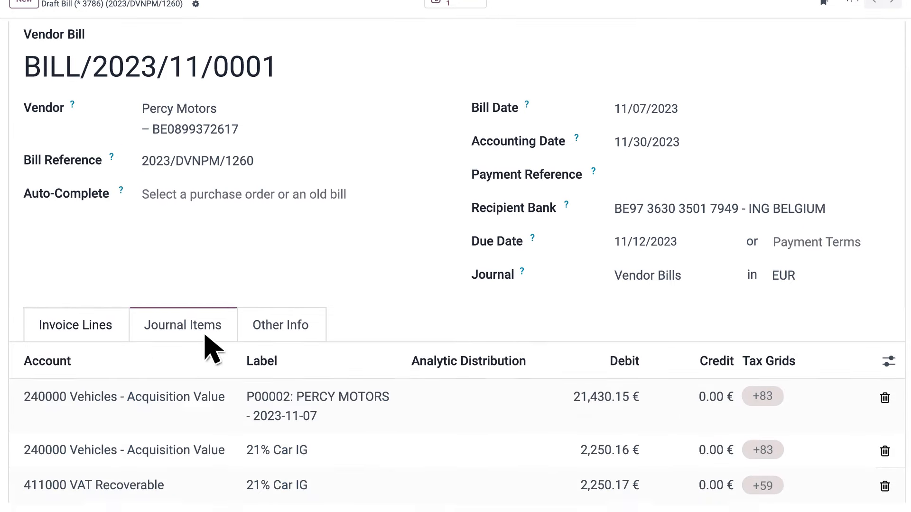
scroll("down", 3)
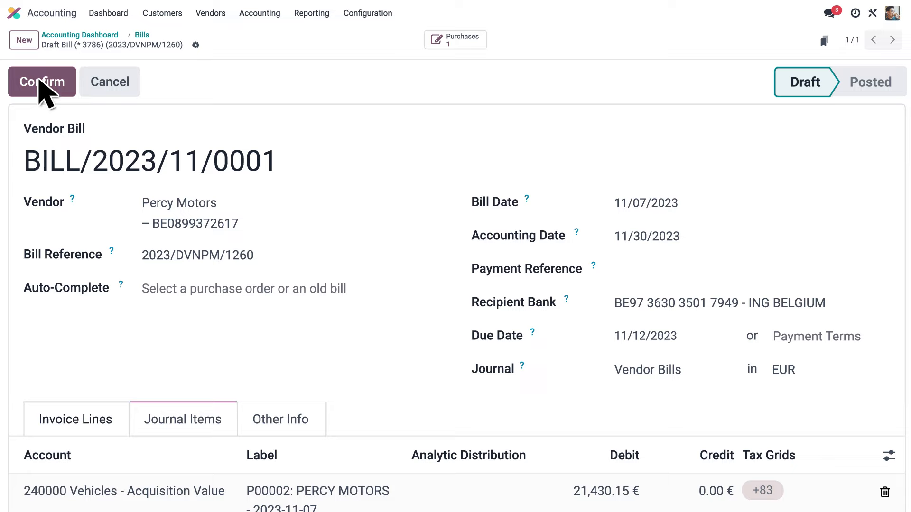
Step: Confirm the Percy Motors bill so it is posted with a linked asset record
left_click(41, 82)
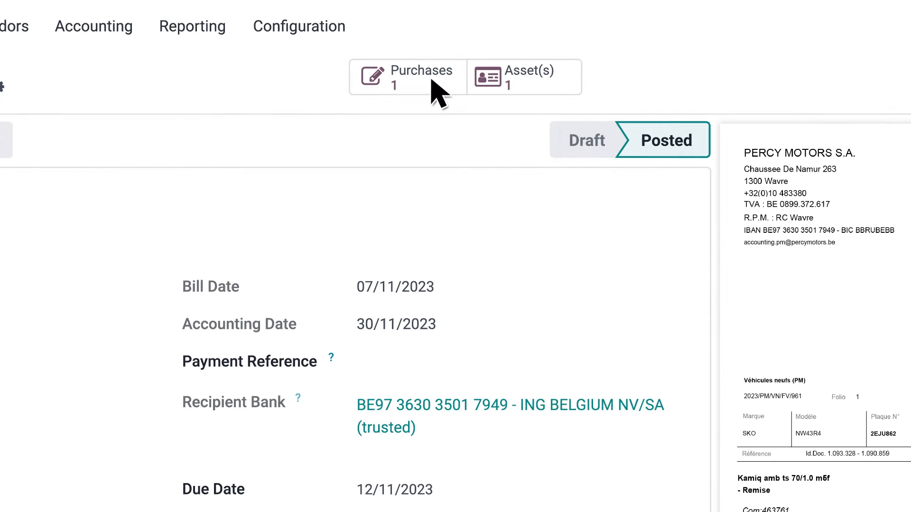
left_click(407, 76)
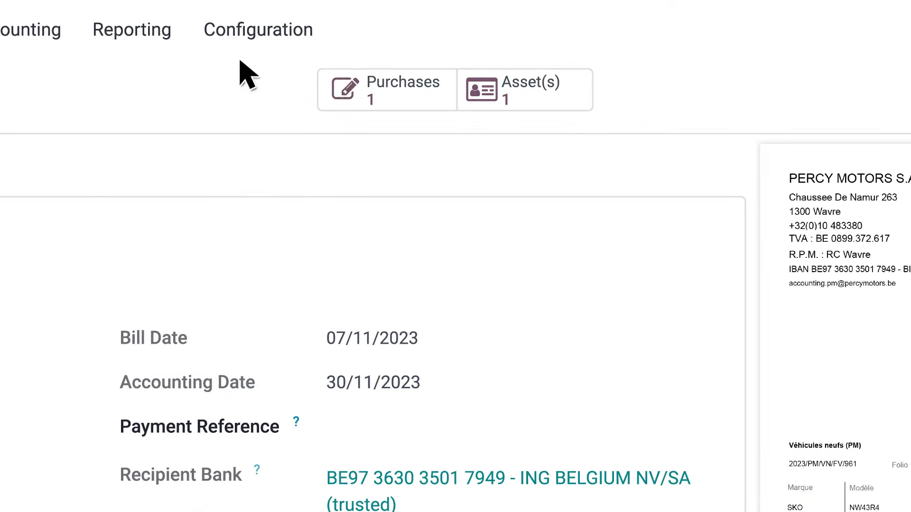
Step: View the running Percy Motors asset's 60-month straight-line depreciation board
left_click(525, 89)
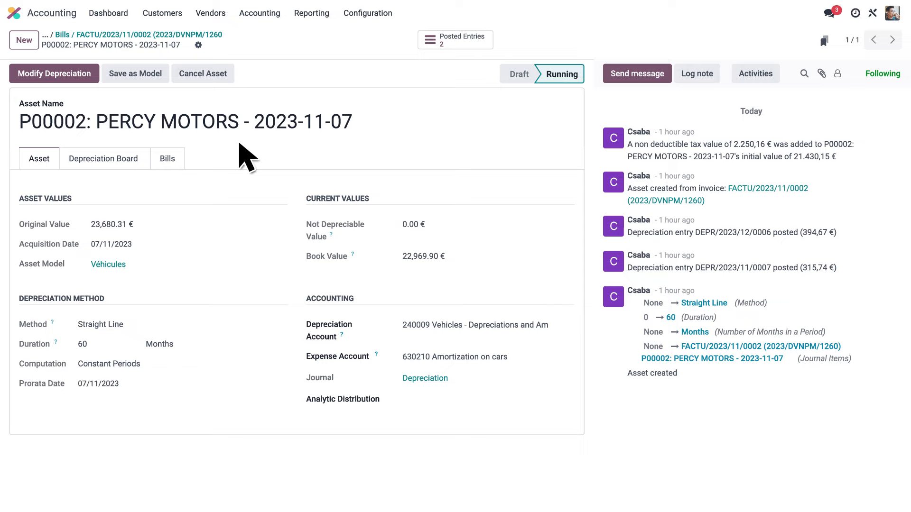
mouse_move(120, 178)
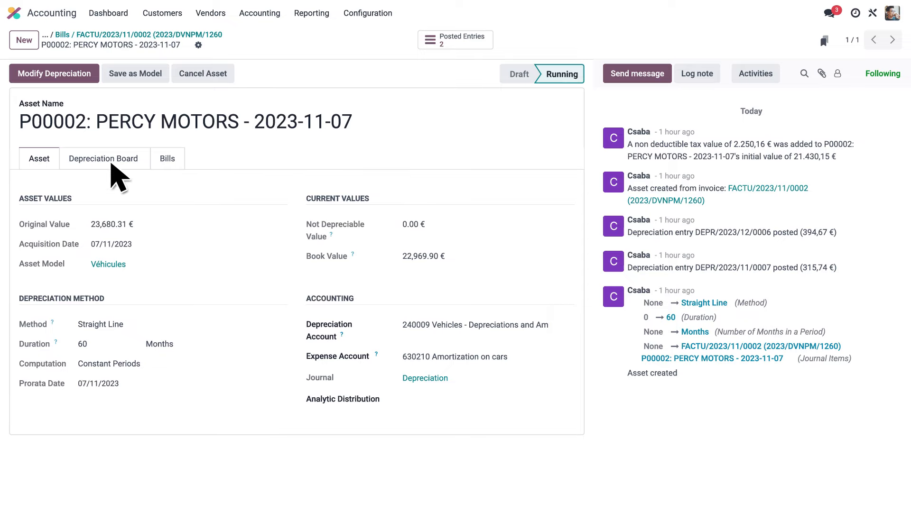
left_click(103, 158)
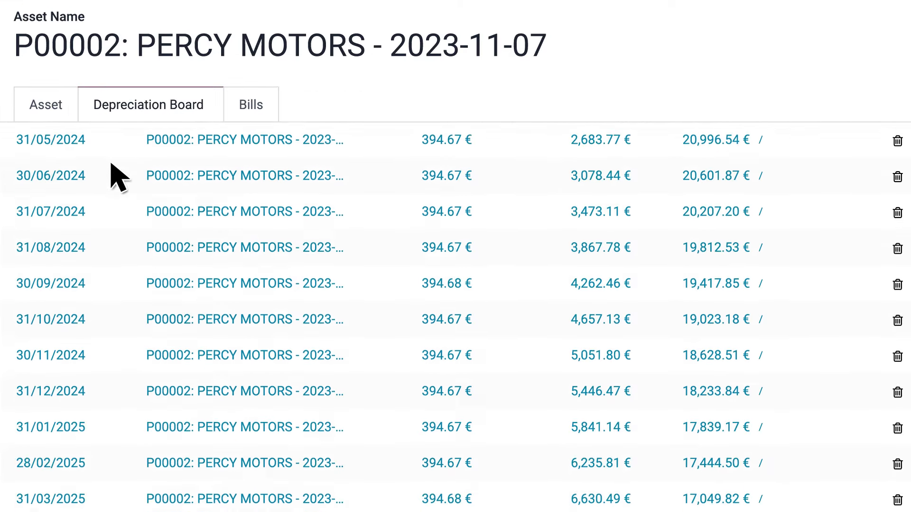